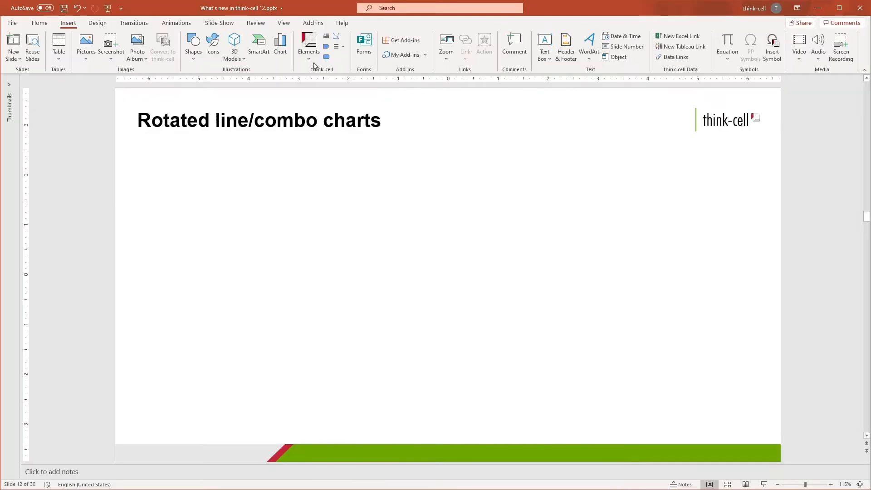
Step: Insert a think-cell line chart on the Rotated line/combo charts slide
left_click(309, 44)
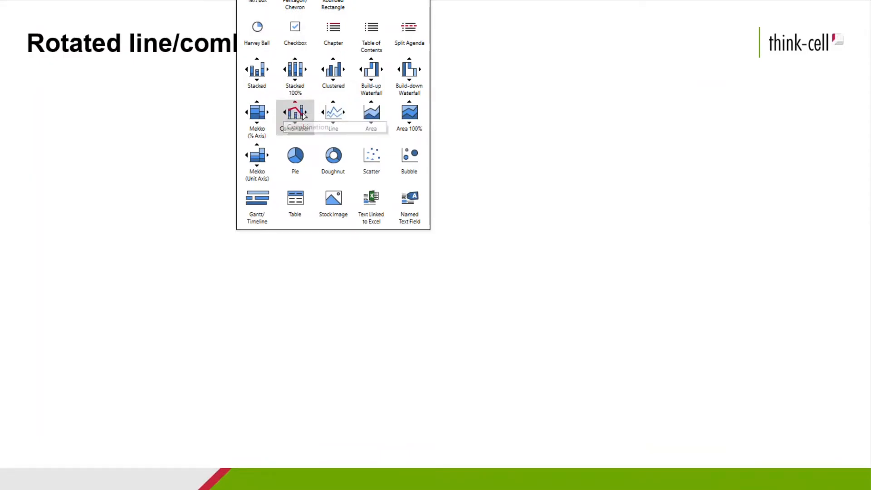
mouse_move(333, 113)
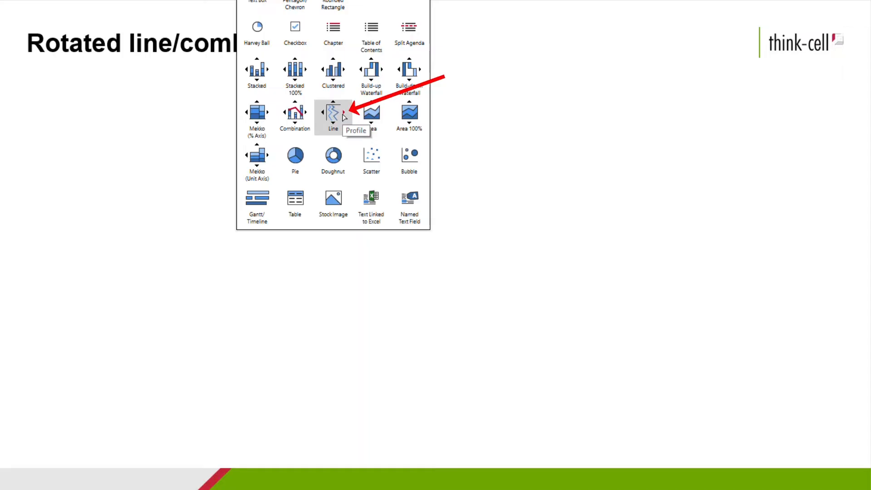
left_click(332, 112)
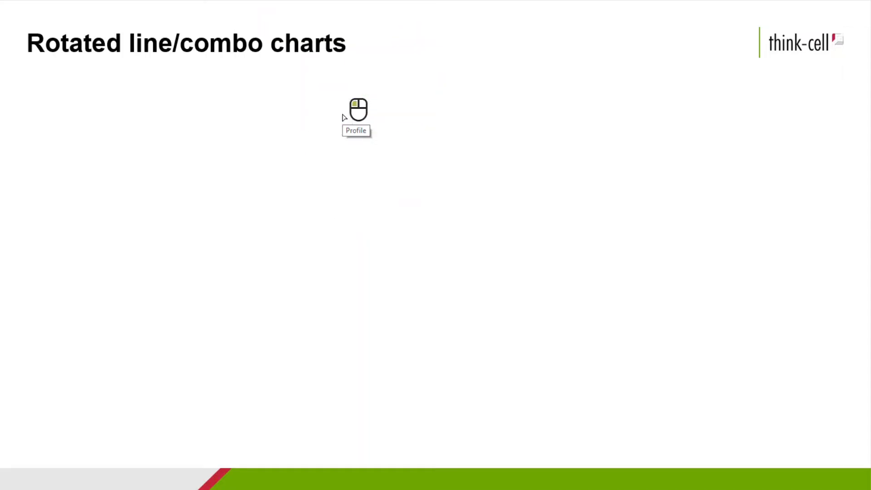
left_click_drag(359, 109, 480, 398)
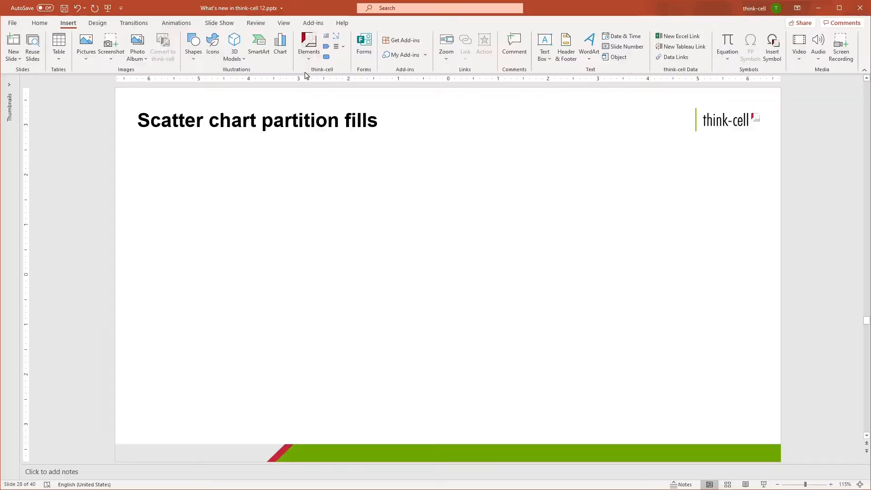
Step: Insert a think-cell scatter chart of six regions, Margin against Units
left_click(308, 44)
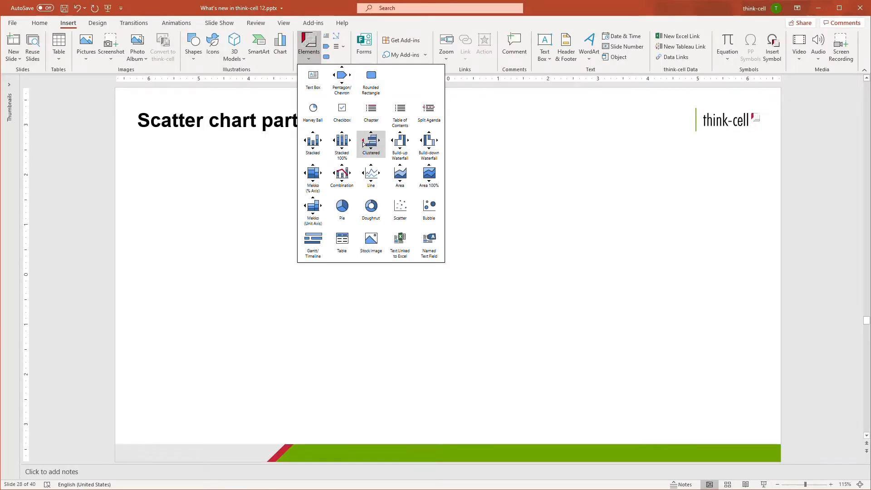
mouse_move(400, 208)
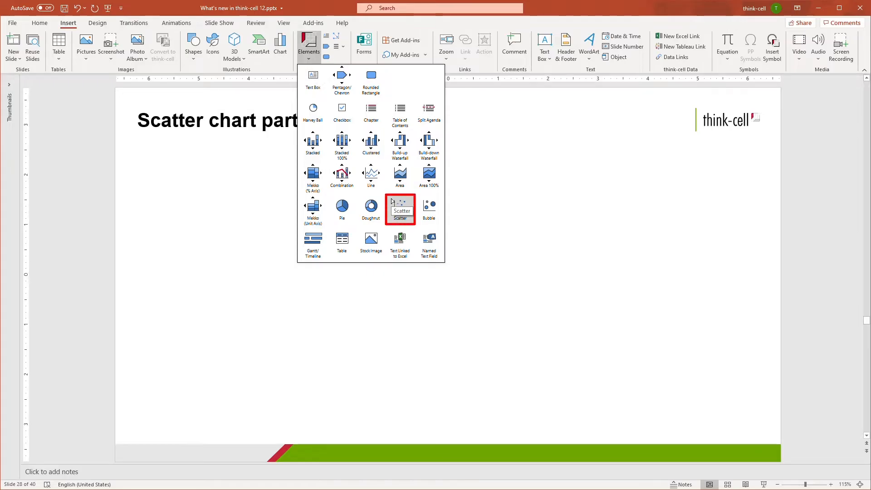
left_click(401, 209)
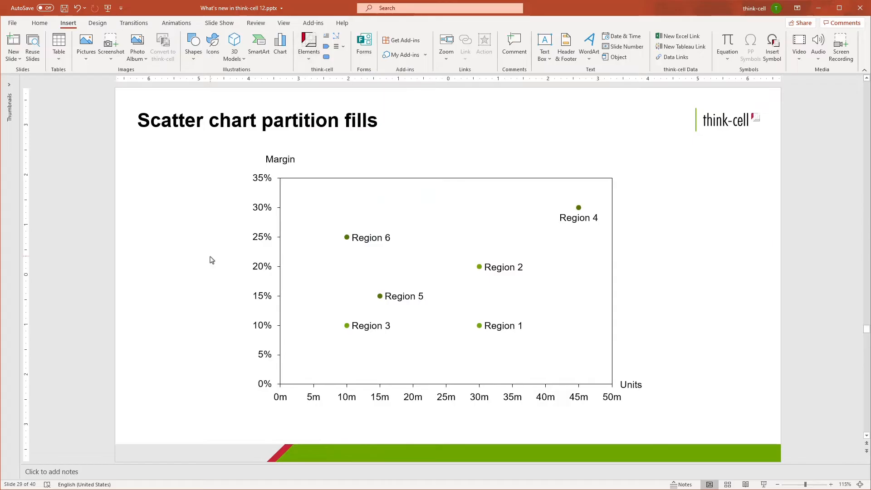
left_click(312, 286)
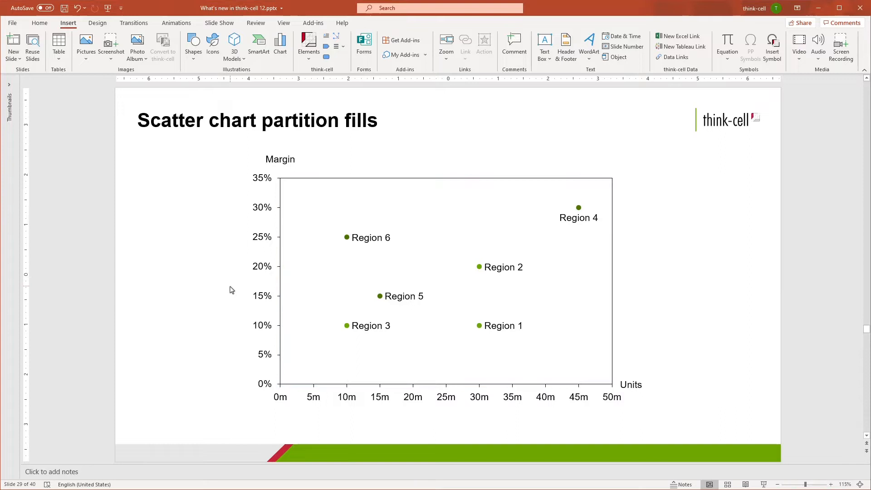
mouse_move(268, 285)
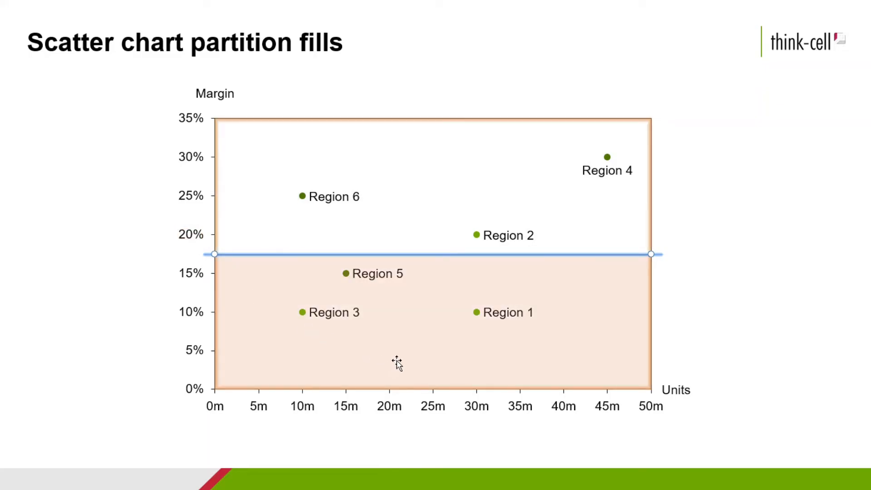
Step: Add a horizontal partition near 17.5% margin and a vertical partition at 25m units
left_click(396, 362)
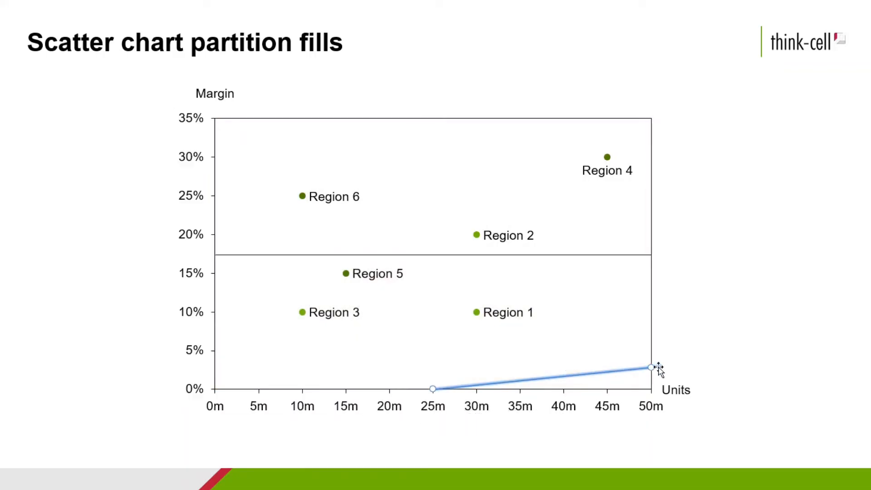
left_click_drag(652, 366, 434, 103)
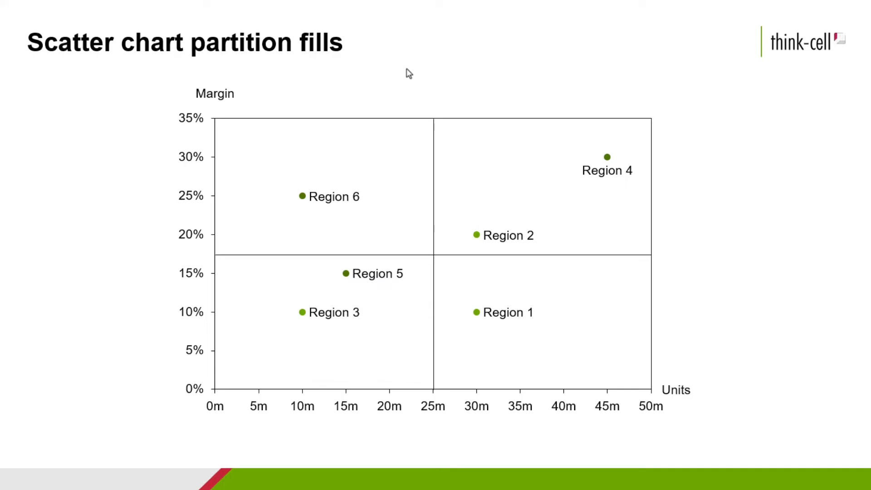
Step: Fill the top-right quadrant (Regions 2 and 4) dark blue, then select the lower-left quadrant
left_click(323, 187)
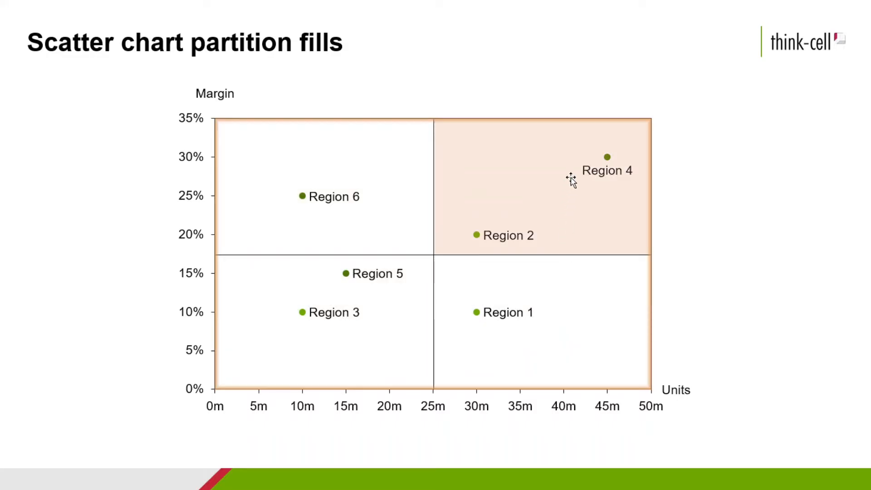
left_click(573, 178)
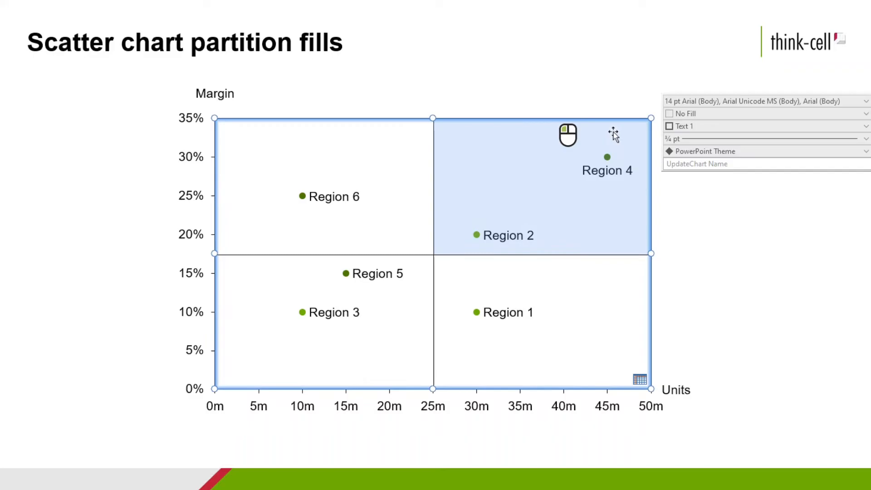
left_click(864, 113)
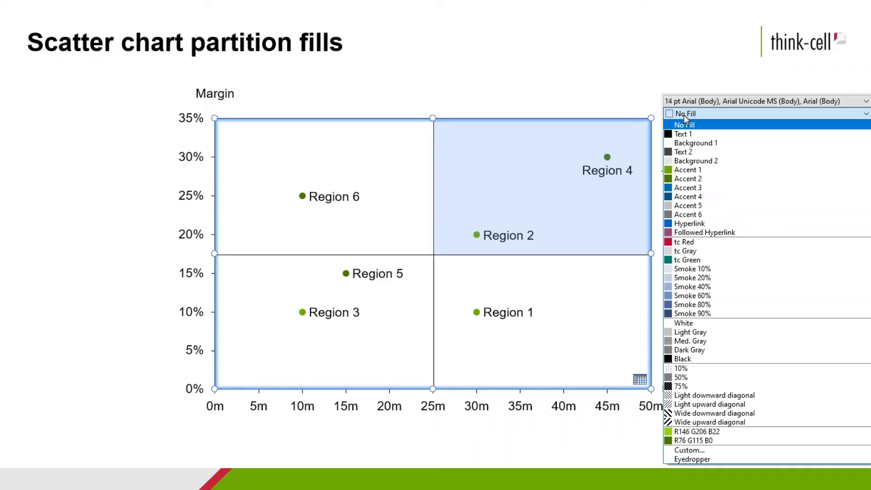
mouse_move(688, 187)
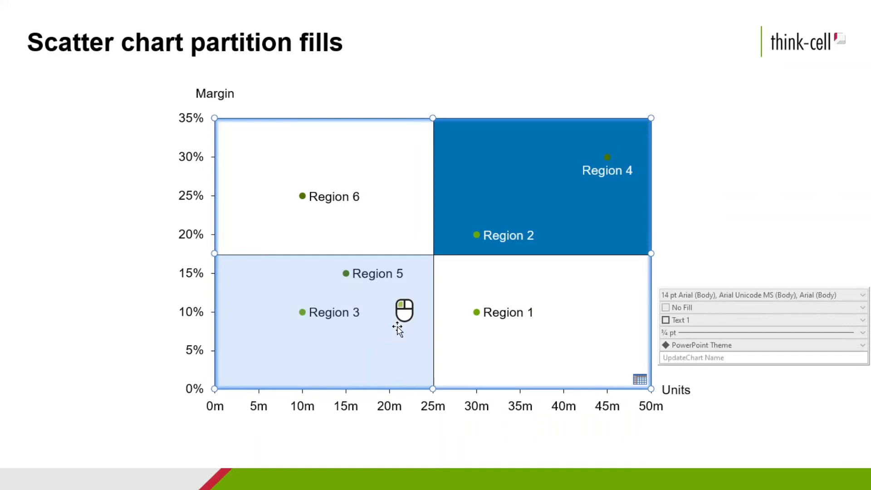
left_click(863, 308)
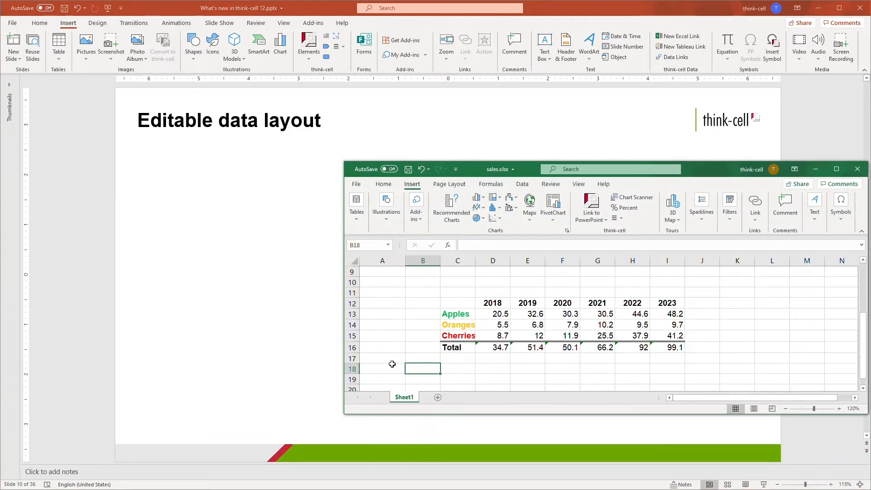
mouse_move(389, 315)
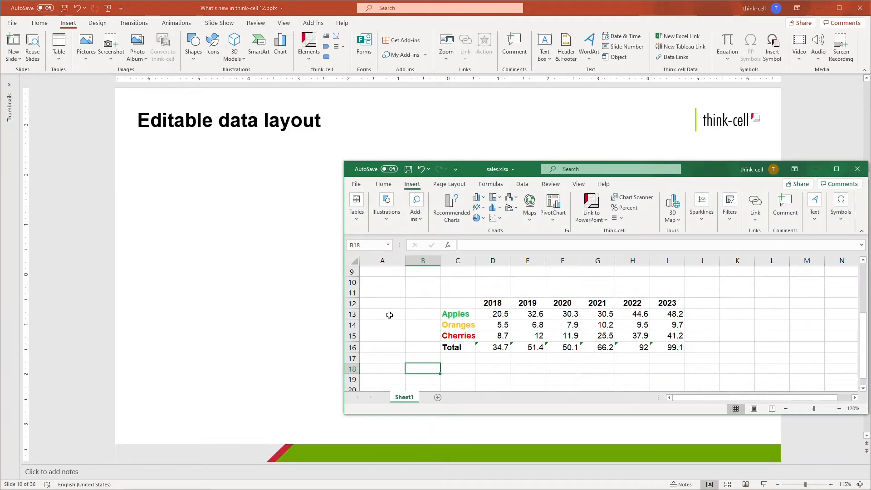
mouse_move(390, 312)
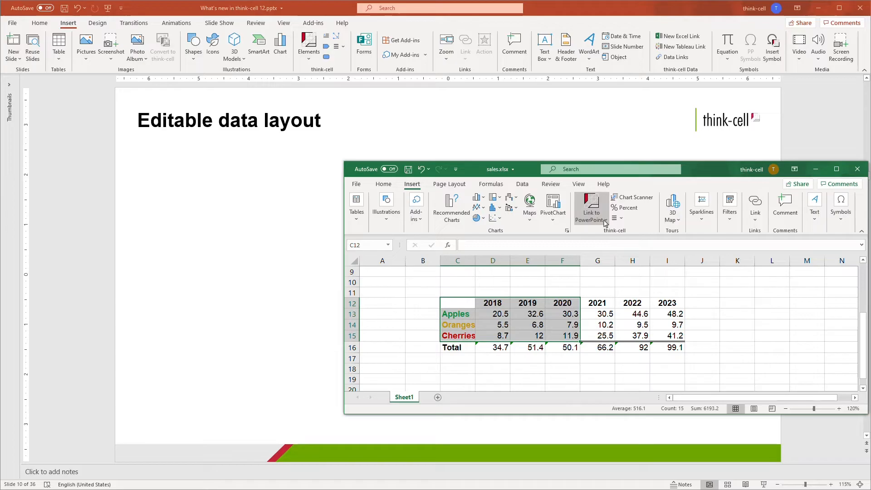
Step: Link the 2018–2020 Oranges and Cherries range to a stacked column chart
left_click(591, 209)
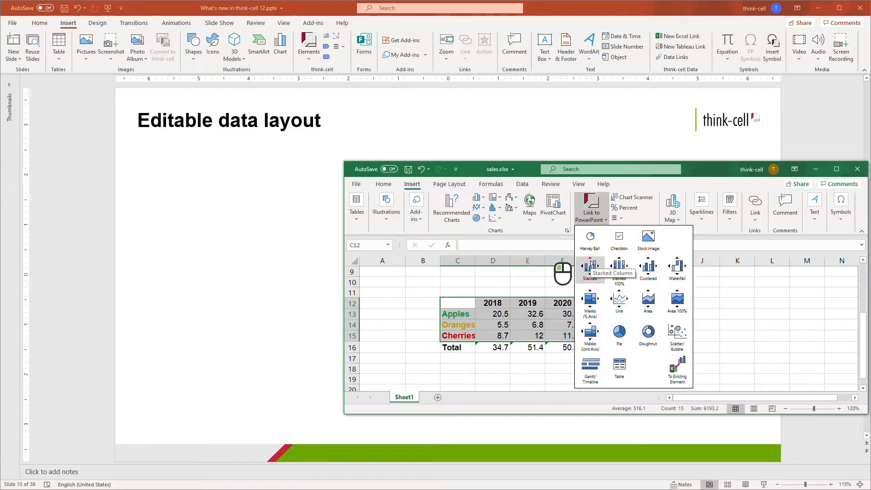
left_click(589, 267)
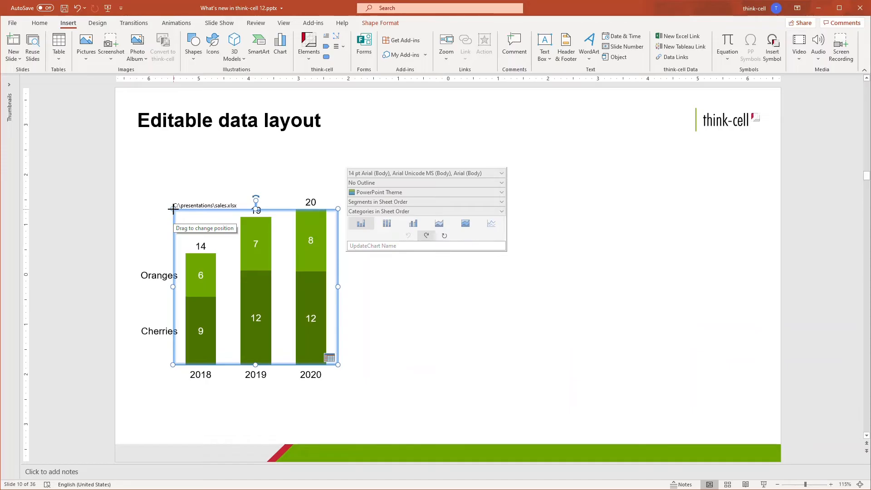
mouse_move(211, 230)
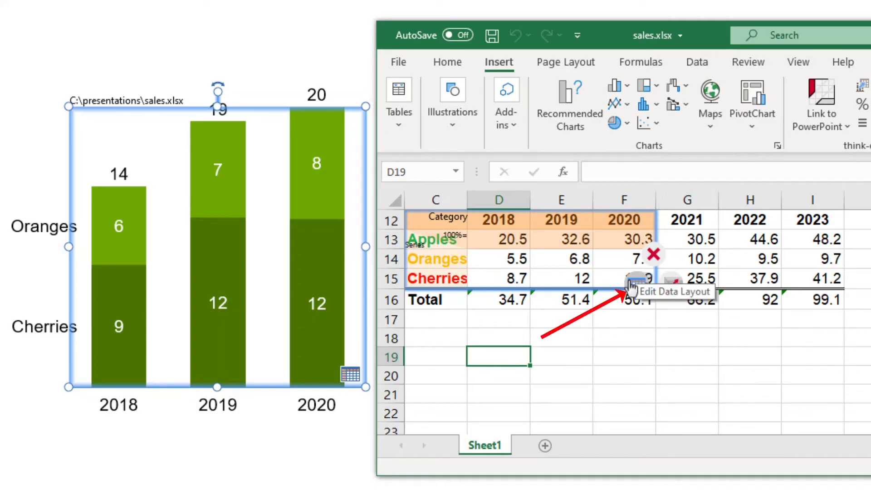
Step: Toggle a label option in the range's data layout and update the chart
left_click(634, 283)
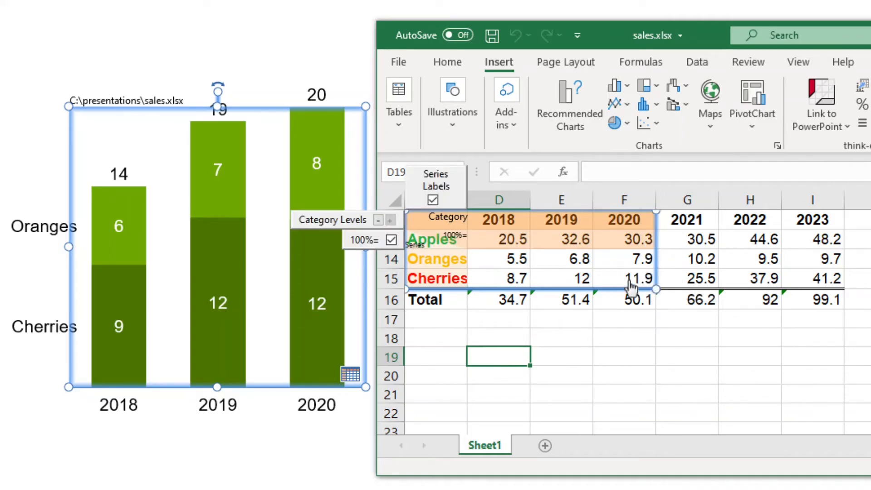
left_click(391, 240)
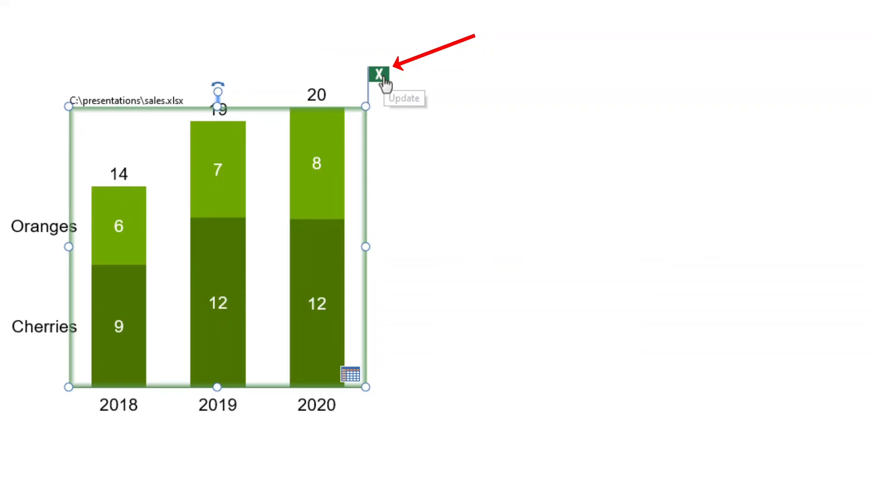
left_click(379, 73)
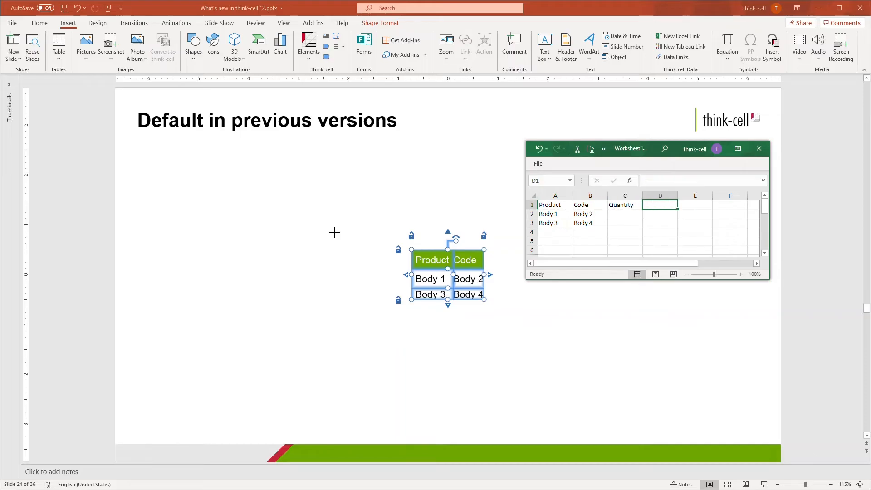
Step: Enter 'Region' and 'Headphon' into the table datasheet
type("Region")
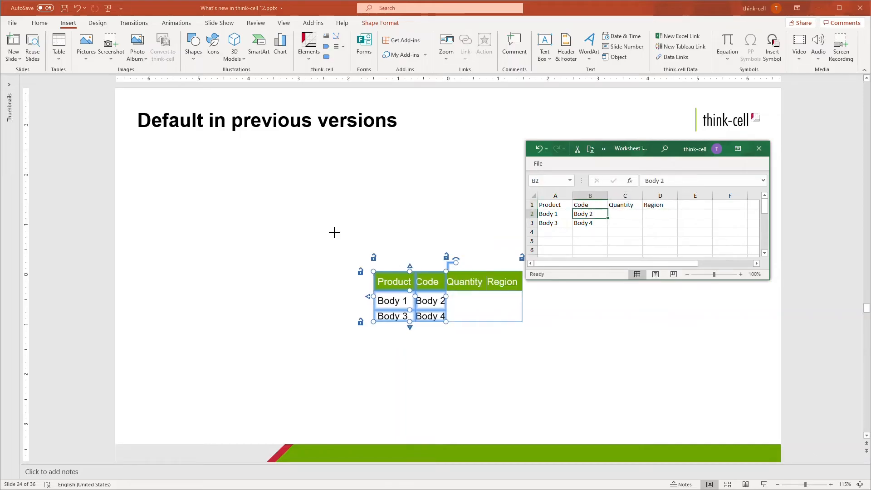
type("Headphon")
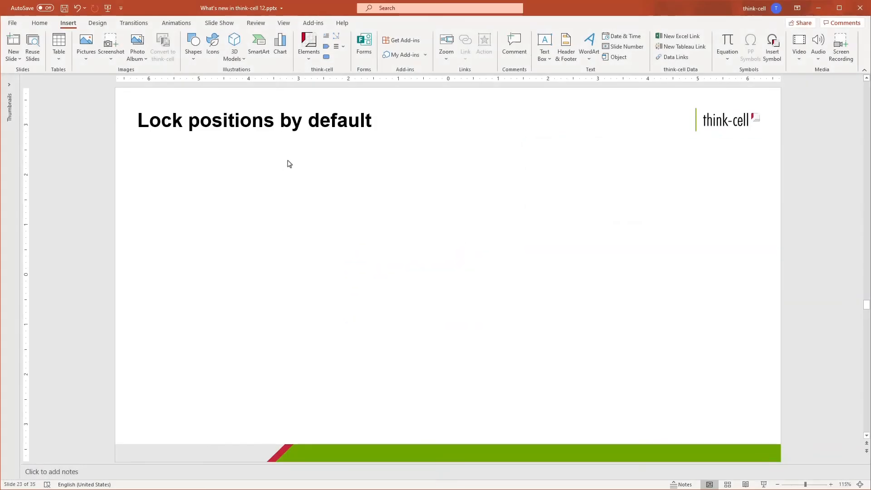
left_click(339, 47)
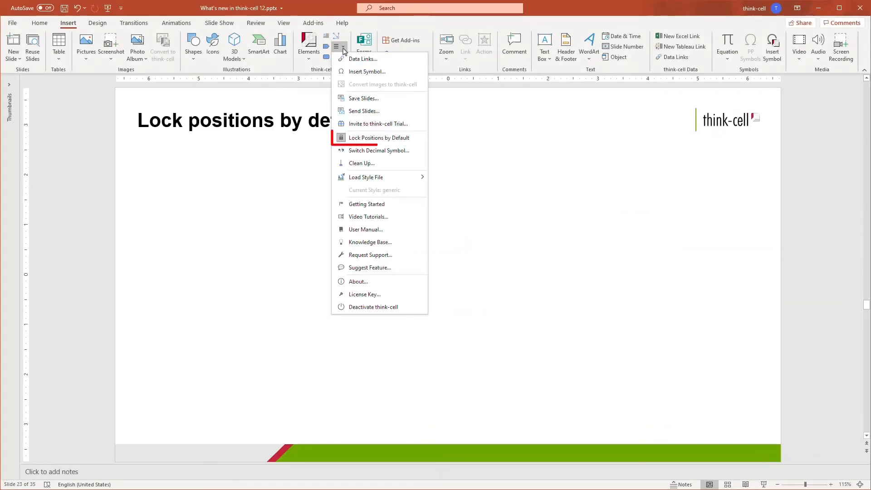
mouse_move(379, 138)
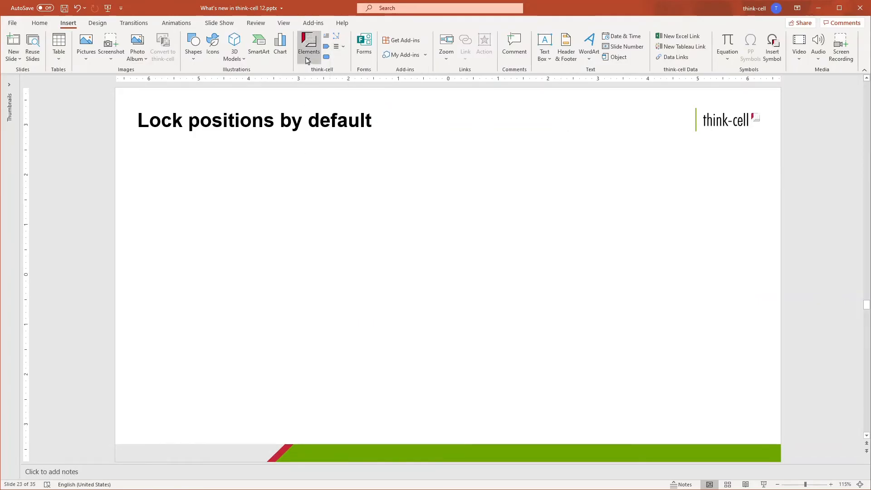
Step: Insert a think-cell table on the Lock positions by default slide
left_click(309, 46)
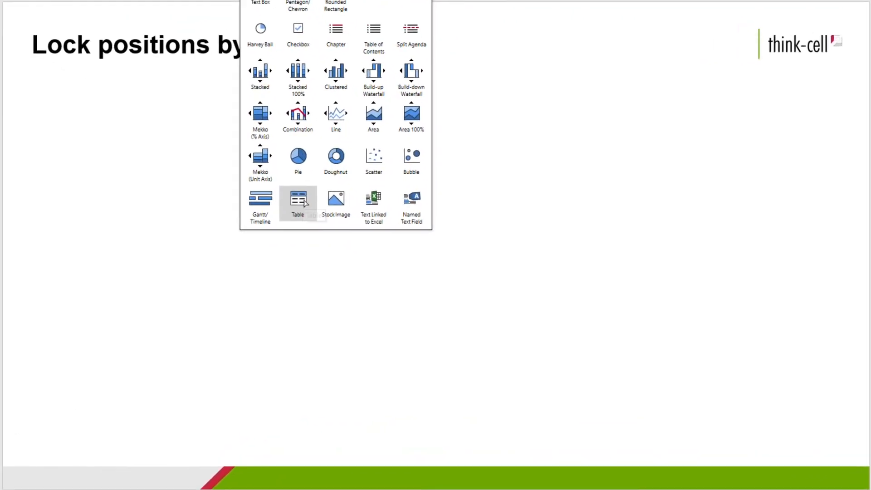
left_click(298, 203)
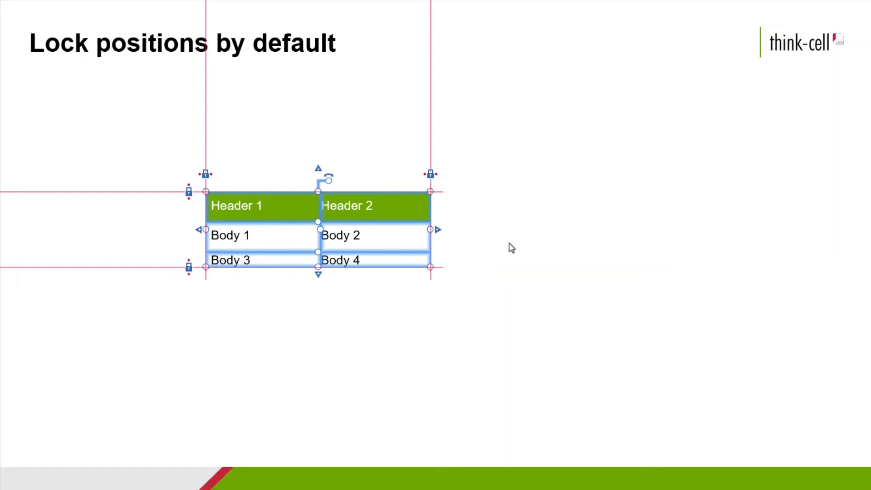
mouse_move(411, 210)
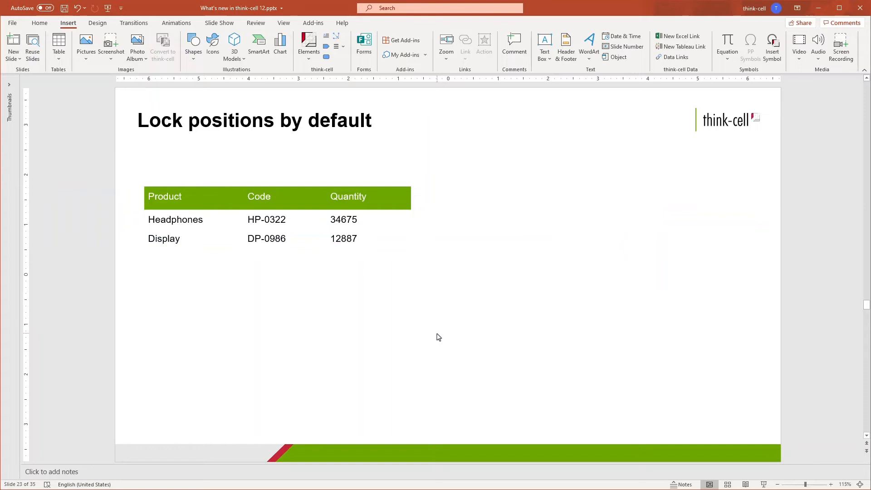
Step: Toggle Lock Positions by Default in the think-cell More menu
left_click(343, 47)
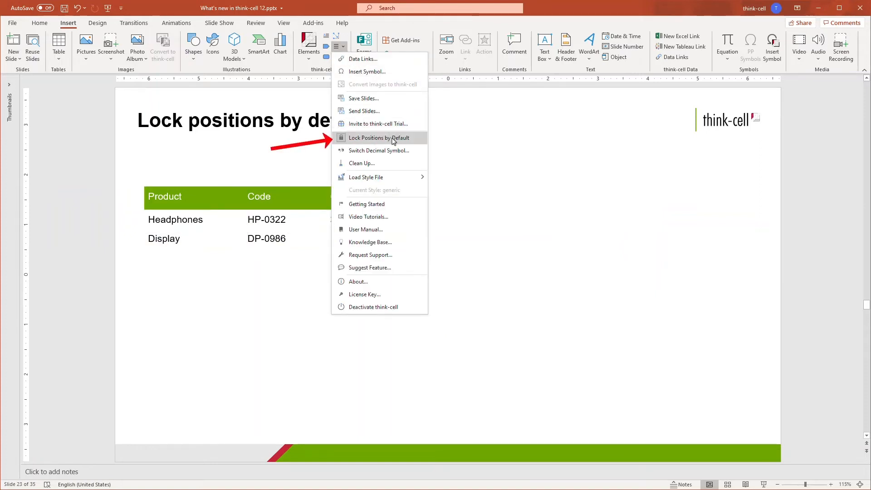
left_click(379, 137)
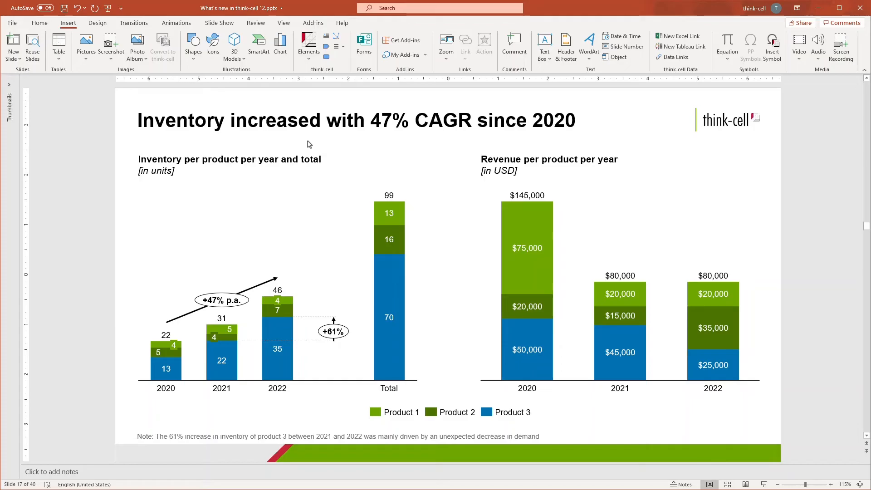
Step: Turn on Highlight on Slide in the Data Links overview and close it
left_click(339, 47)
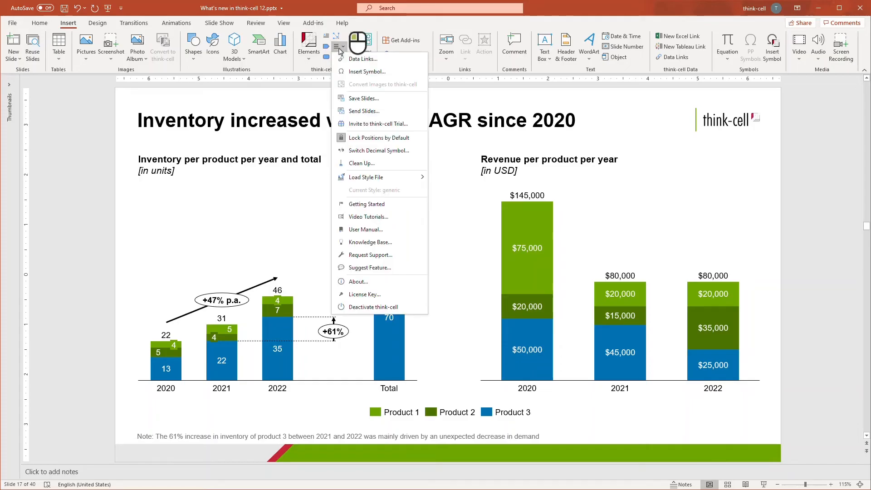
left_click(363, 59)
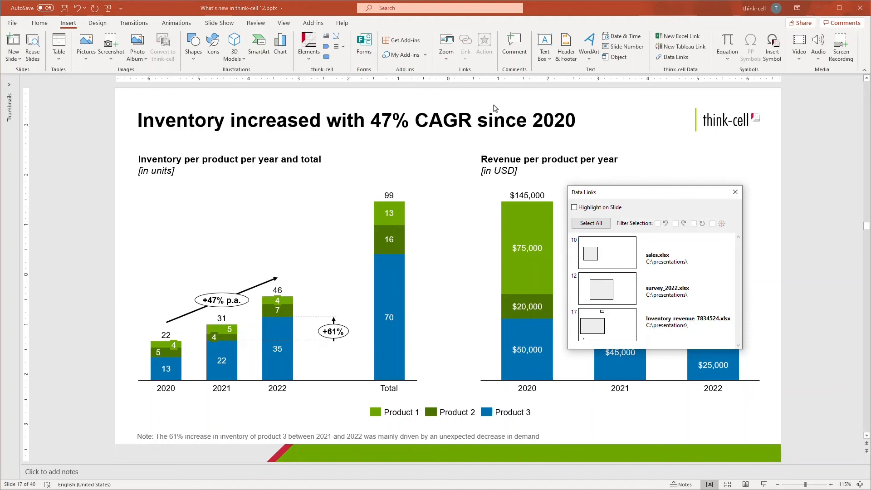
left_click(575, 207)
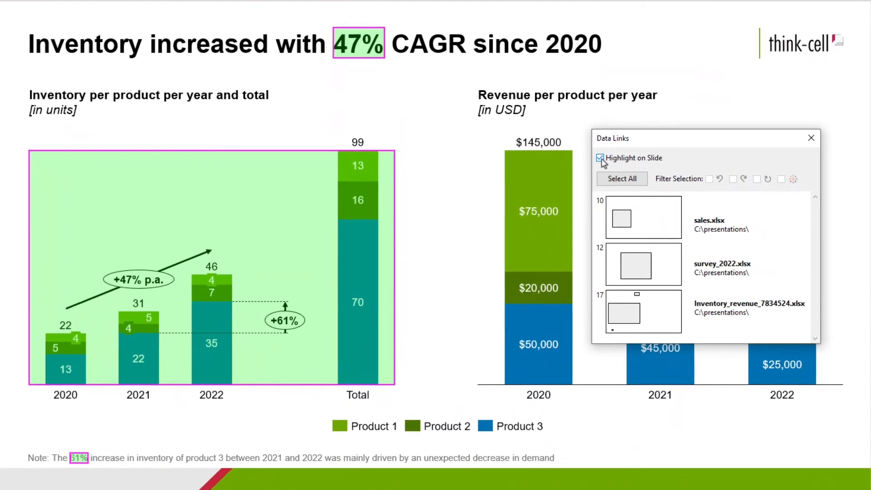
mouse_move(812, 138)
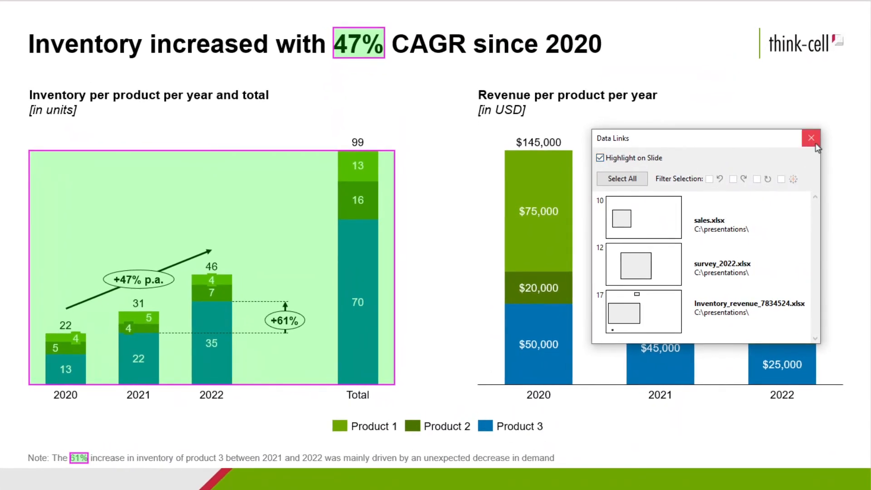
left_click(811, 137)
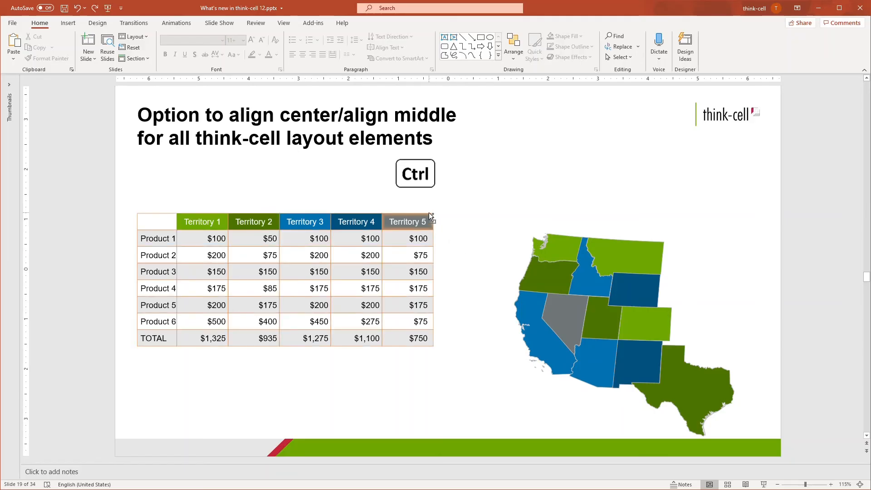
Step: Select the territory table with the map and apply Align Middle from Arrange
left_click(559, 245)
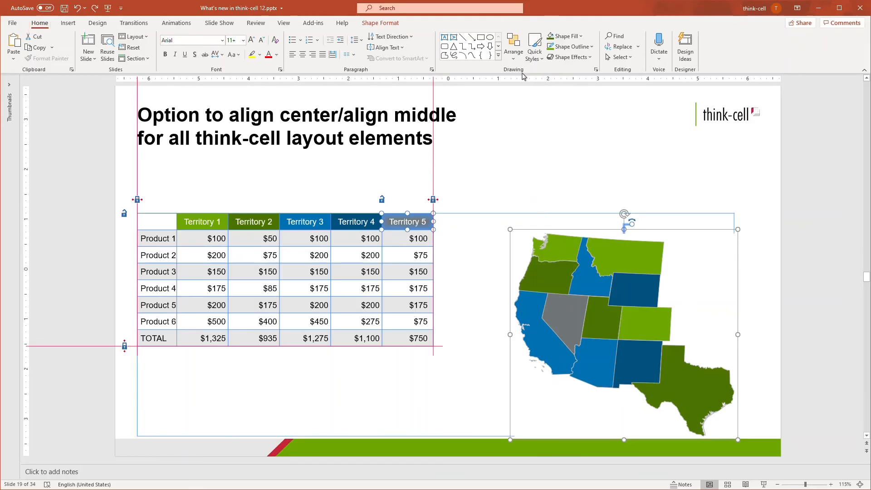
left_click(512, 47)
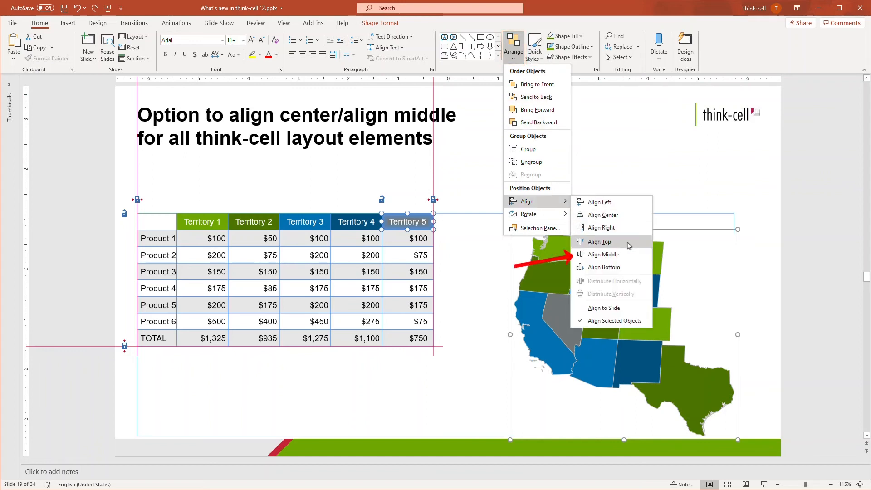
left_click(604, 254)
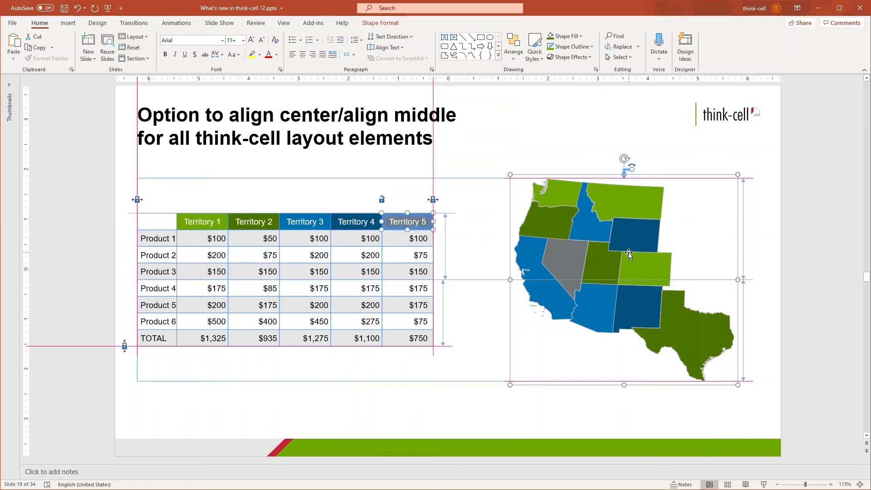
mouse_move(607, 199)
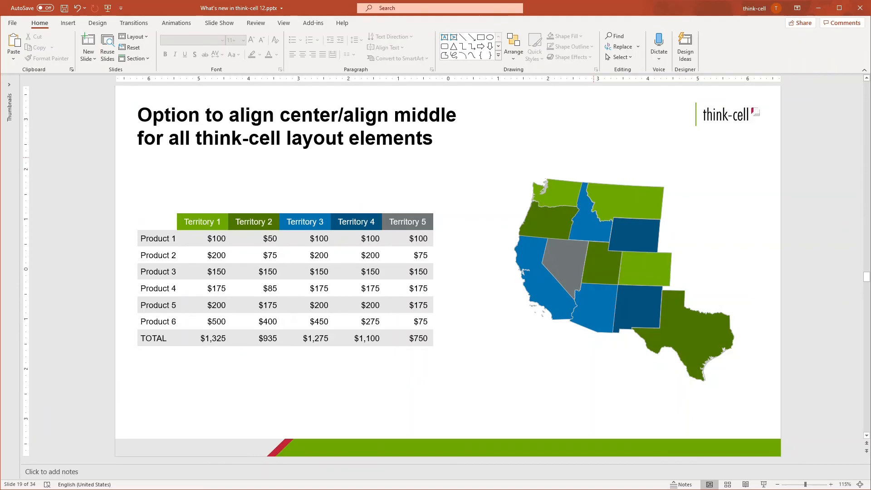
mouse_move(517, 70)
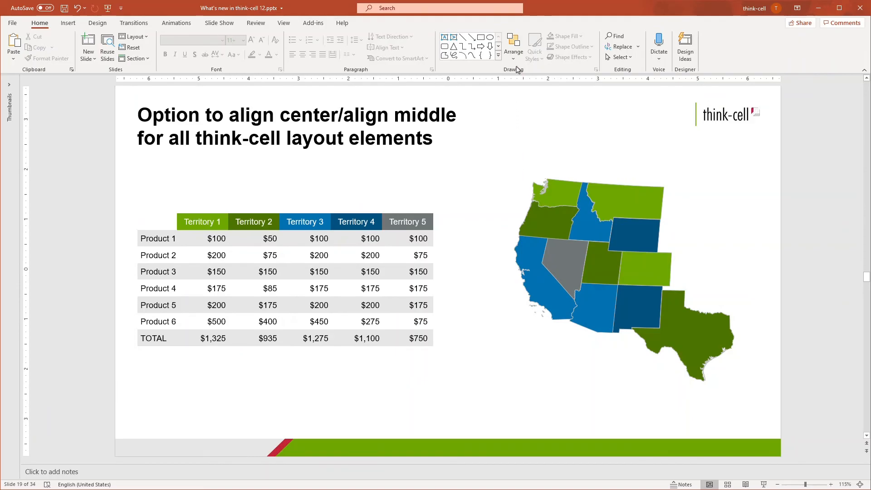
left_click(513, 46)
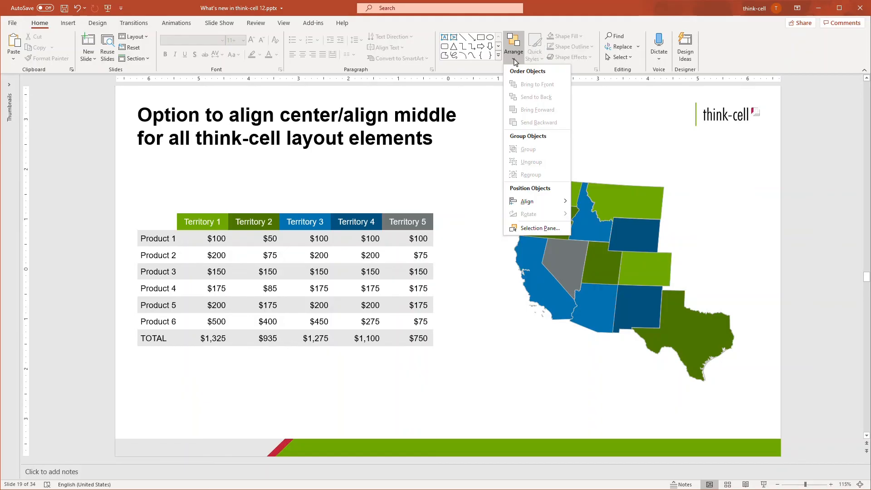
mouse_move(484, 130)
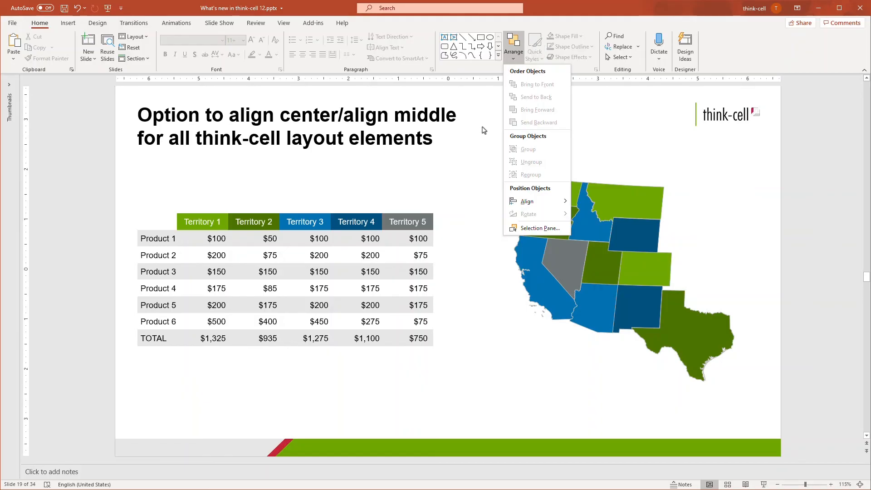
left_click(483, 133)
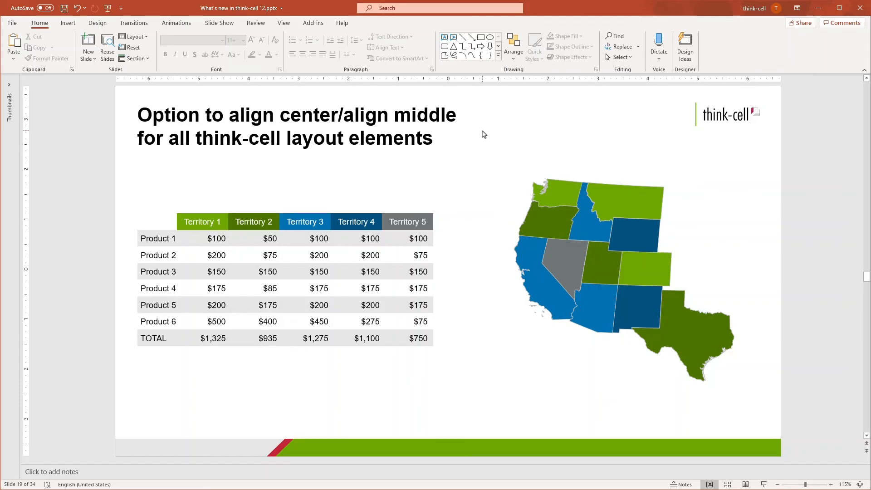